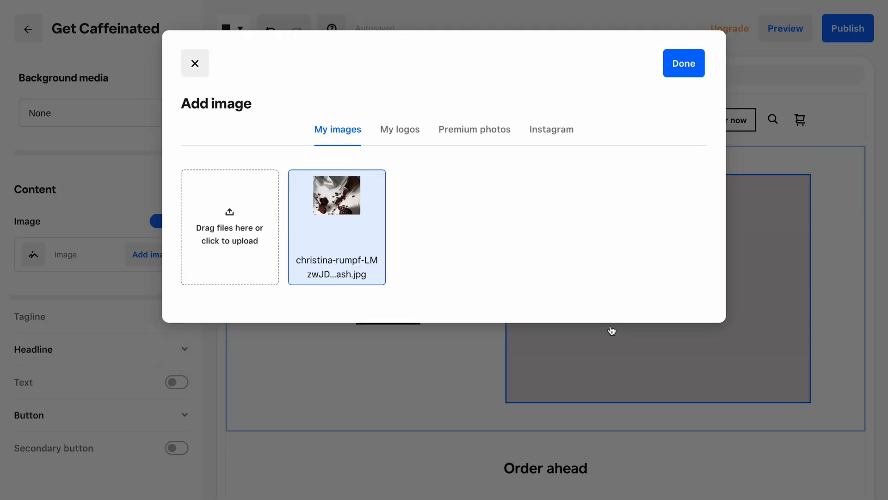
Close the Add image dialog and return to Weebly's dashboard Overview
click(683, 63)
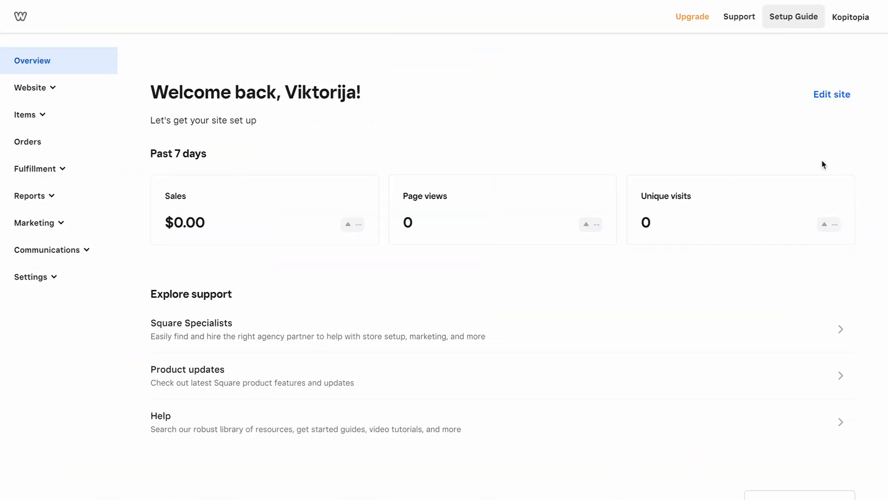
Browse Weebly's Items and Website pages, then SEO and the email marketing templates
click(23, 114)
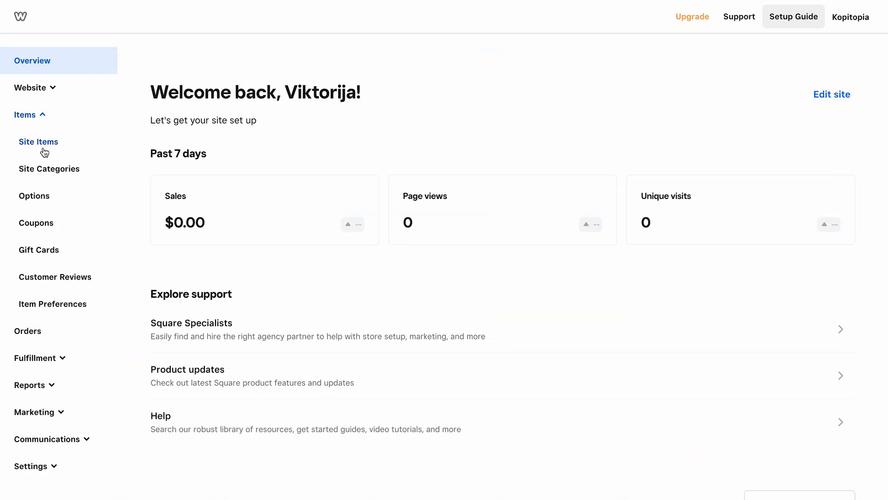
click(38, 142)
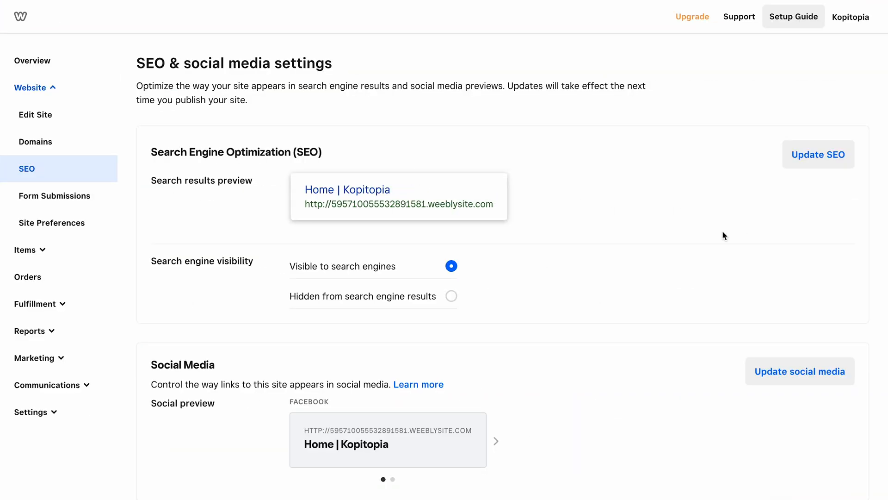
scroll(down, 3)
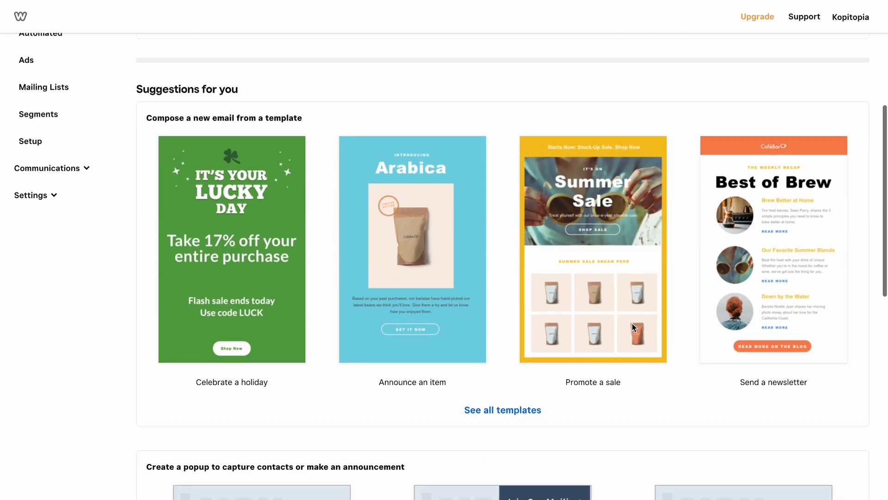
scroll(down, 3)
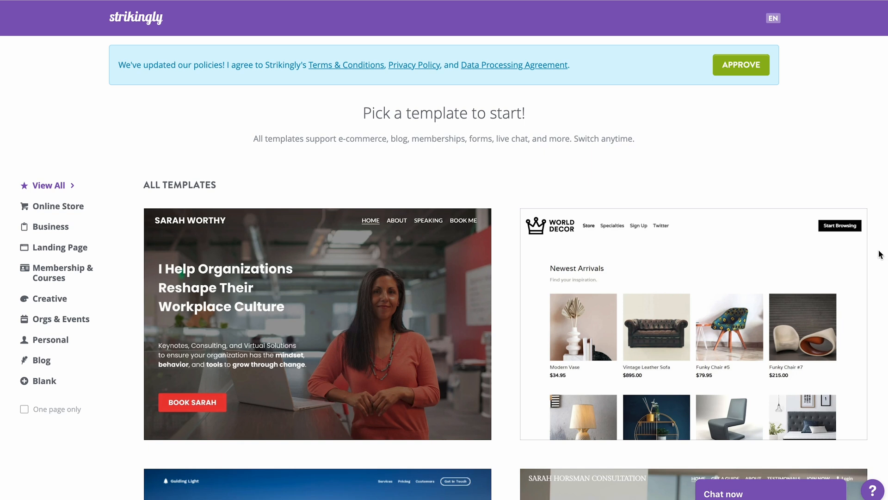
Find Simple Cover in Strikingly's template gallery and start editing it
scroll(down, 3)
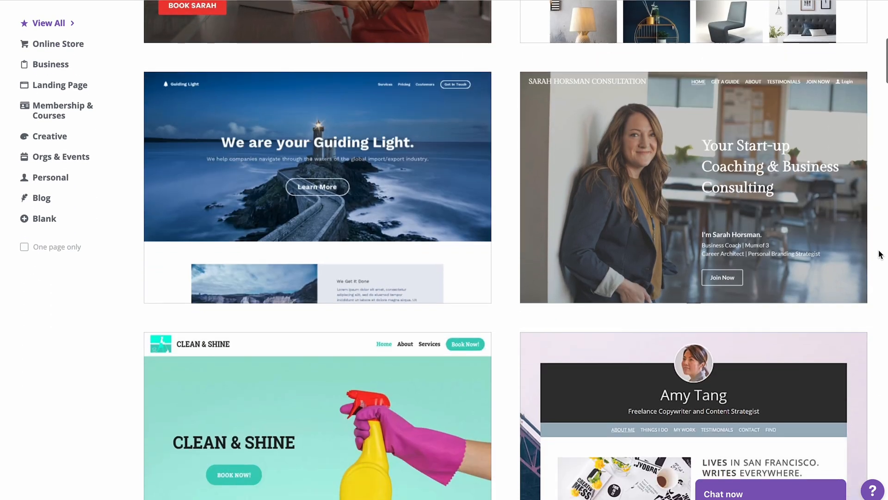
scroll(down, 3)
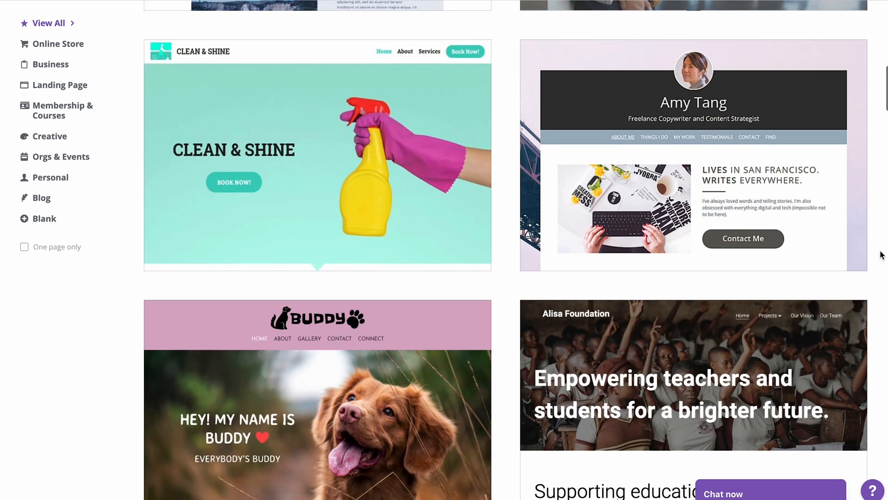
scroll(down, 3)
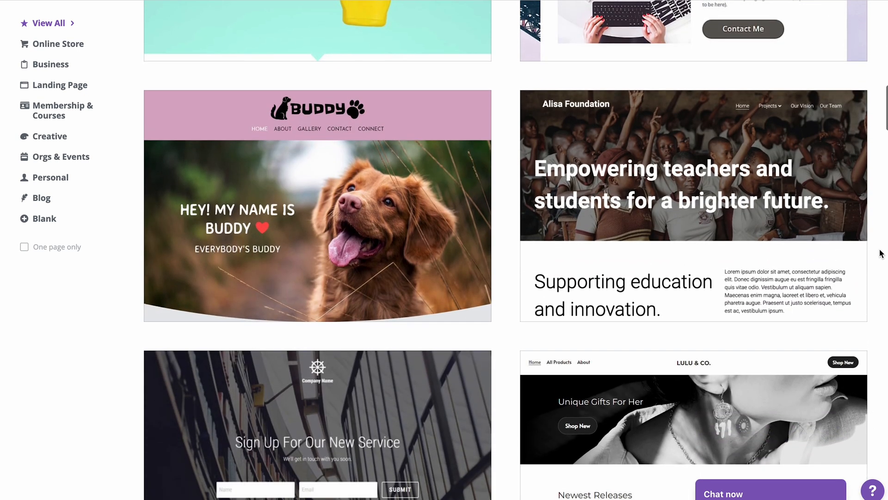
scroll(down, 3)
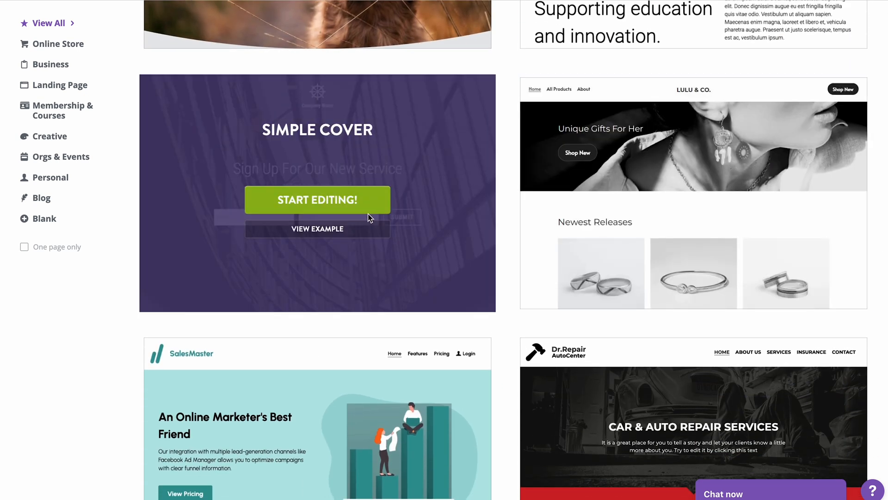
click(316, 199)
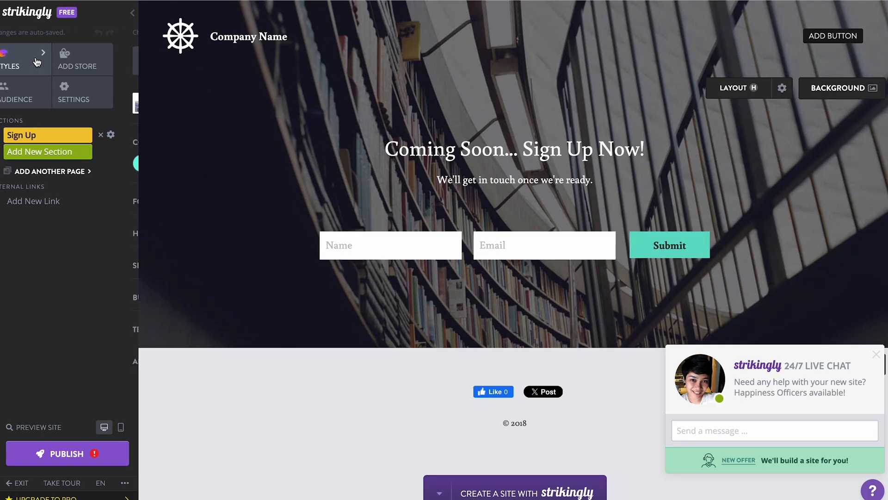
Review the Strikingly site's Styles, Audience List and SEO Checklist
click(10, 60)
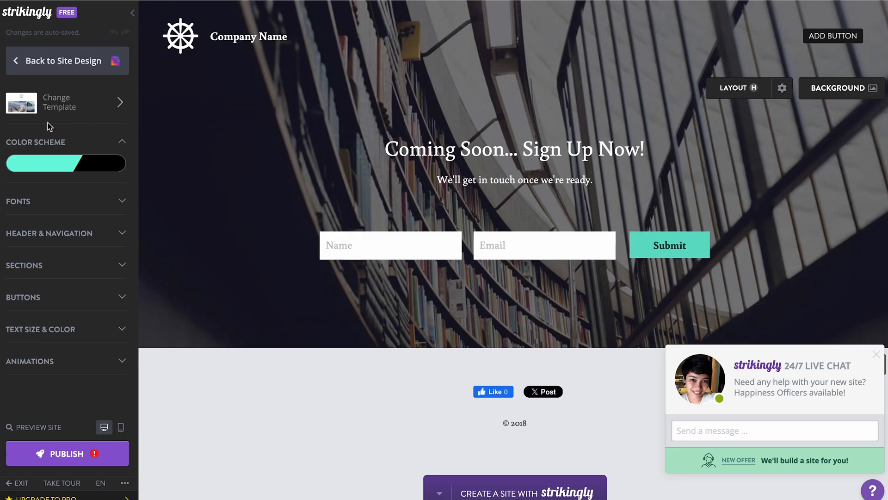
click(49, 233)
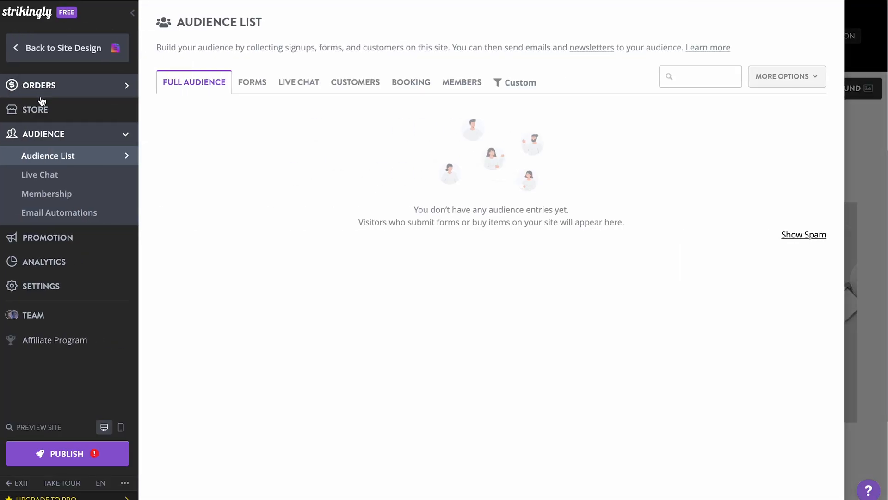
click(48, 237)
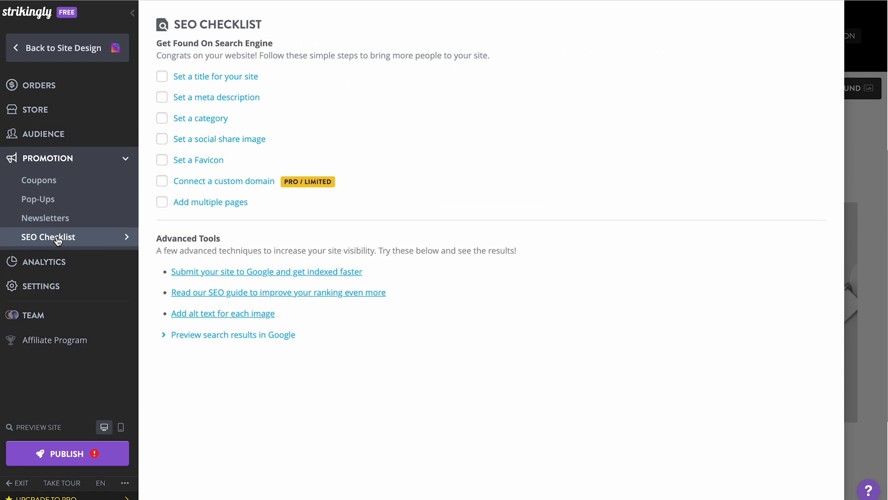
Review the store's Products, Product Categories and Taxes settings
click(36, 110)
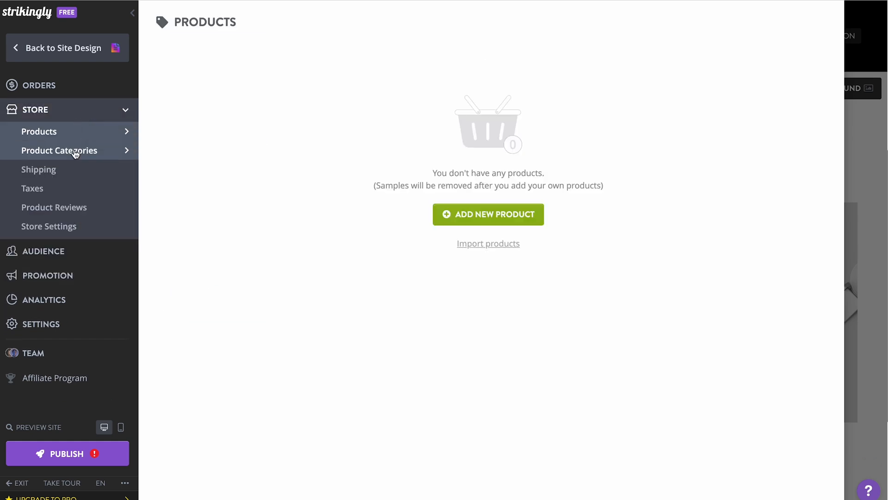
click(59, 150)
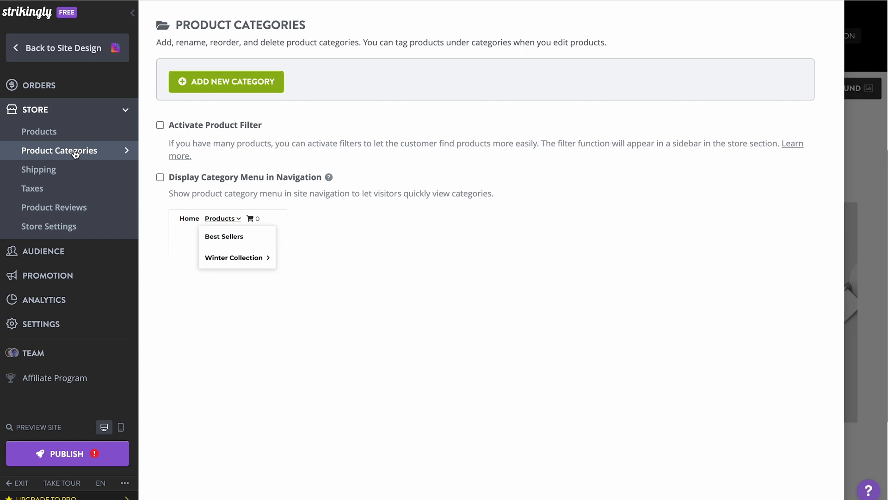
click(33, 188)
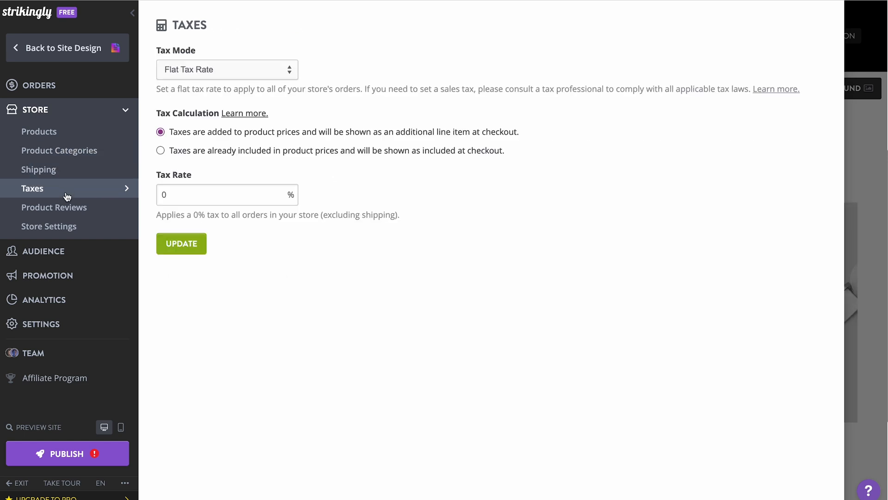
click(38, 85)
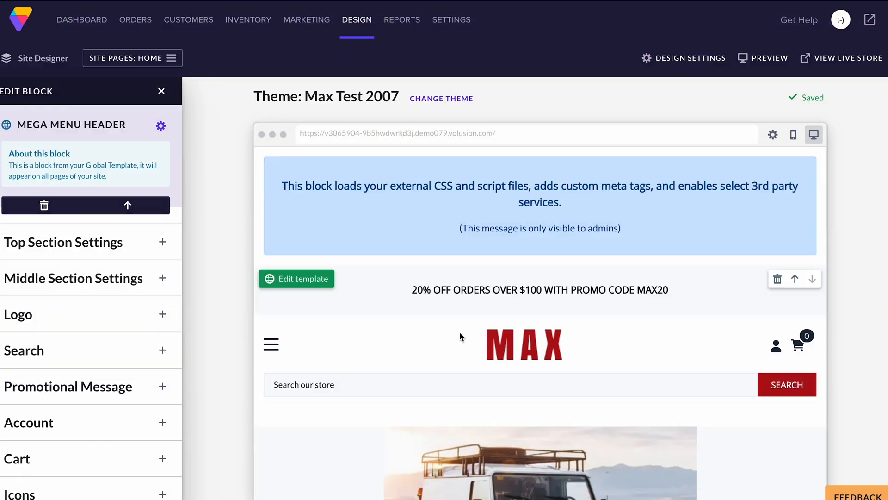
Dismiss Select Media and view the block's Block Settings and mobile text size
scroll(down, 3)
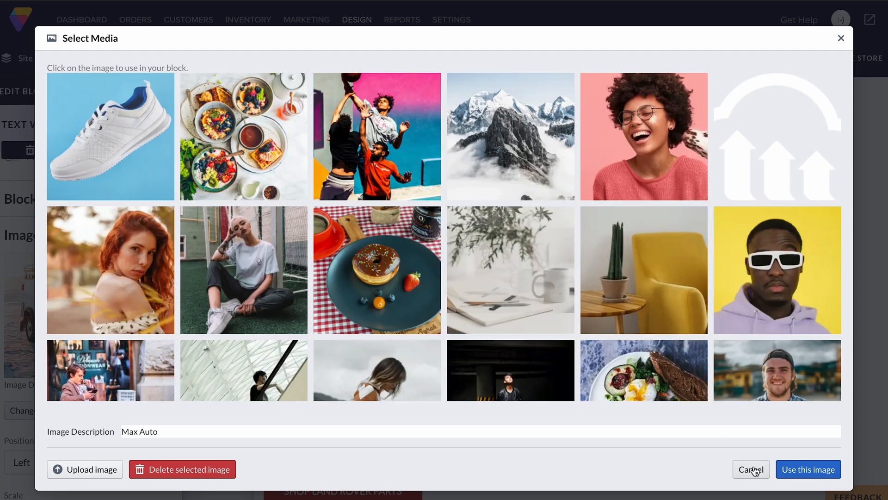
click(750, 468)
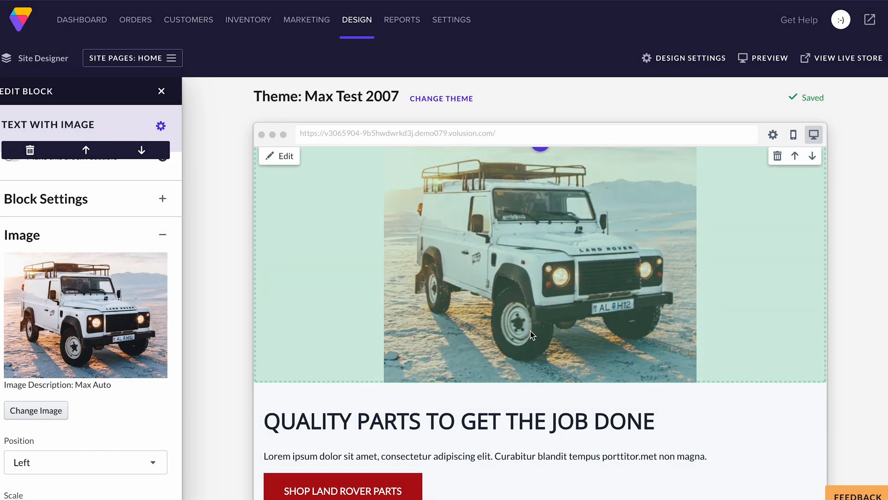
scroll(down, 3)
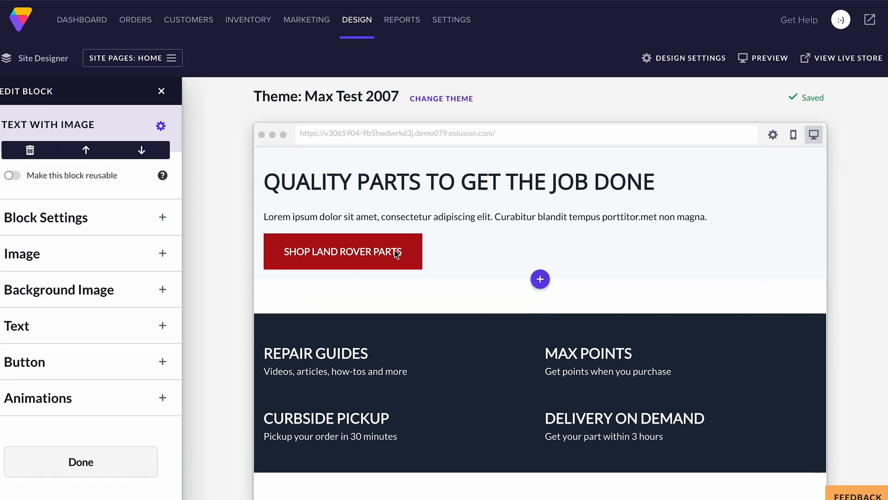
click(46, 216)
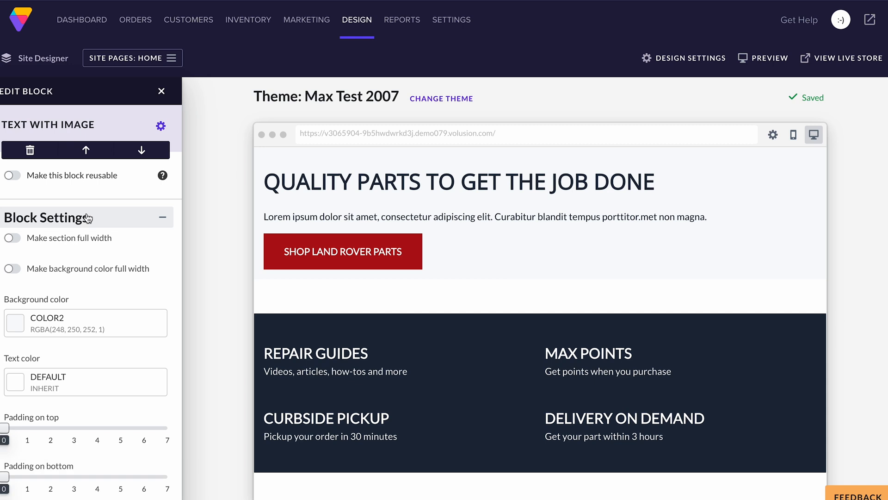
scroll(down, 3)
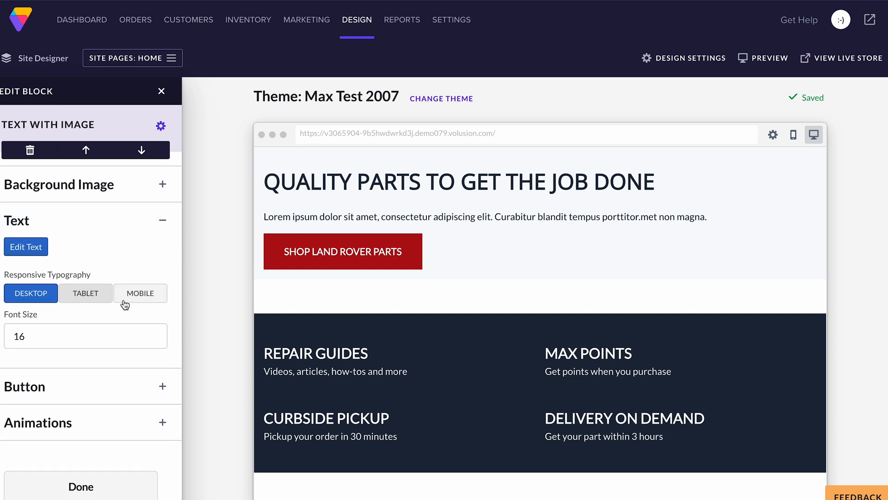
click(268, 18)
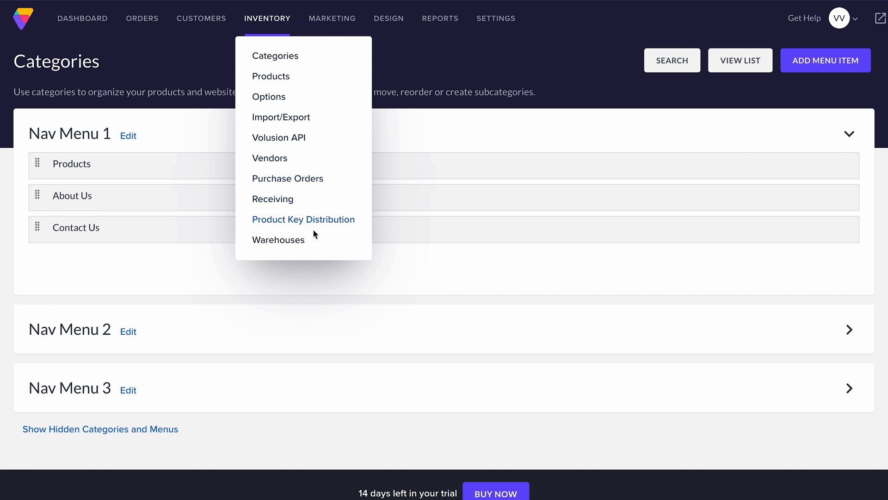
mouse_move(275, 55)
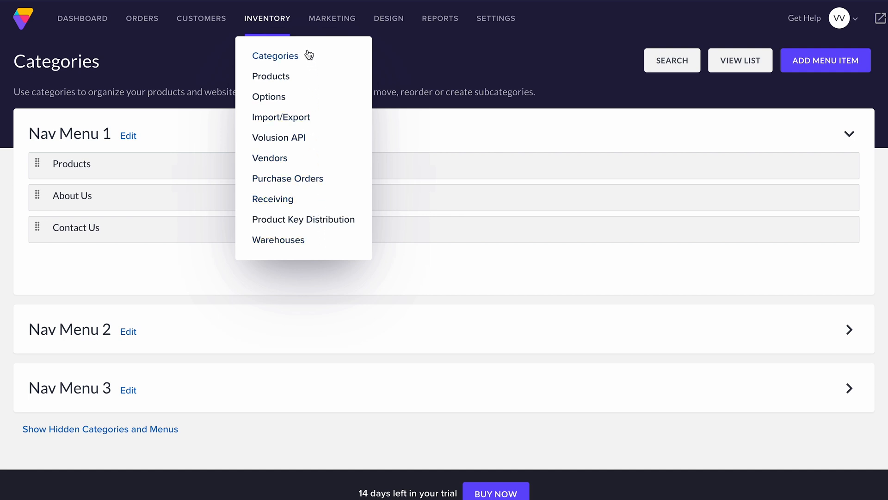
mouse_move(142, 18)
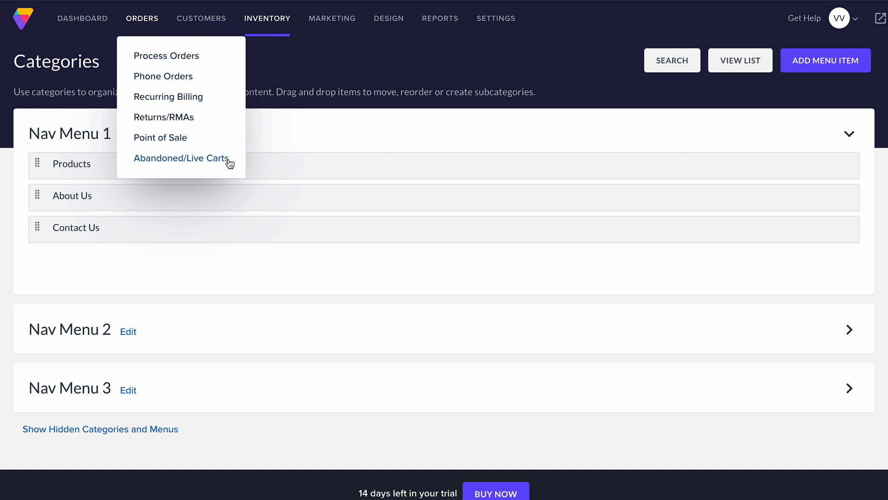
mouse_move(156, 18)
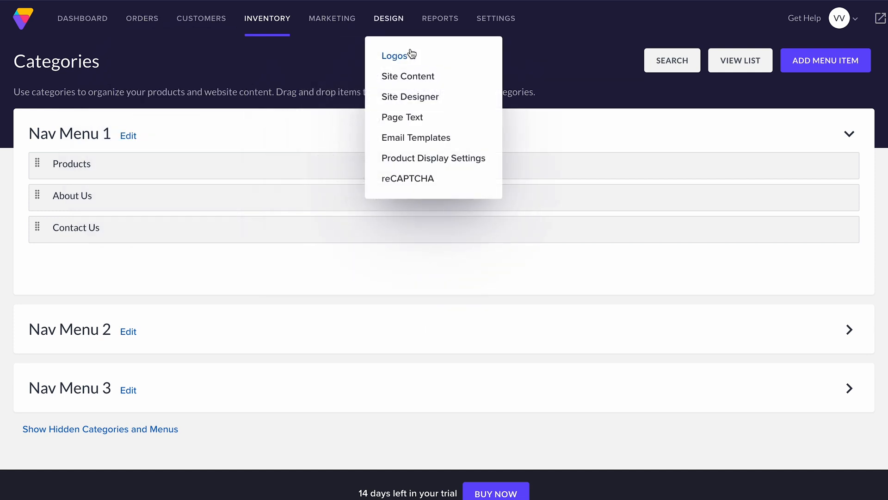
mouse_move(332, 18)
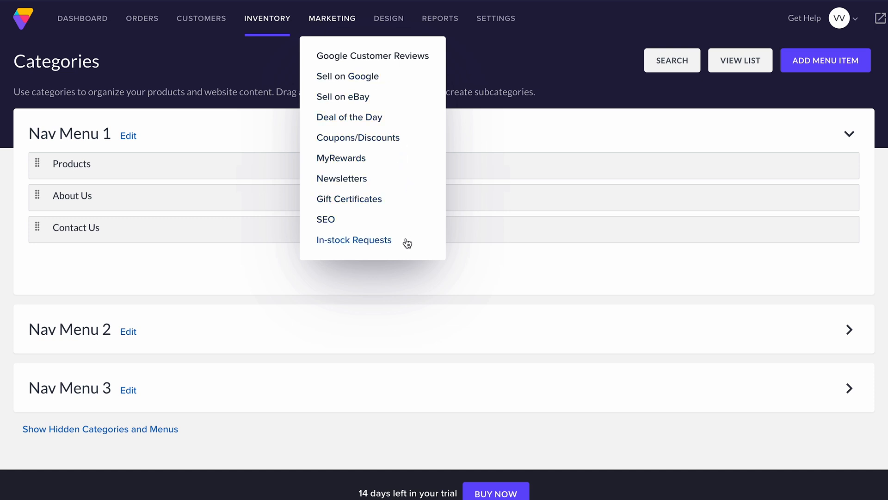
mouse_move(406, 68)
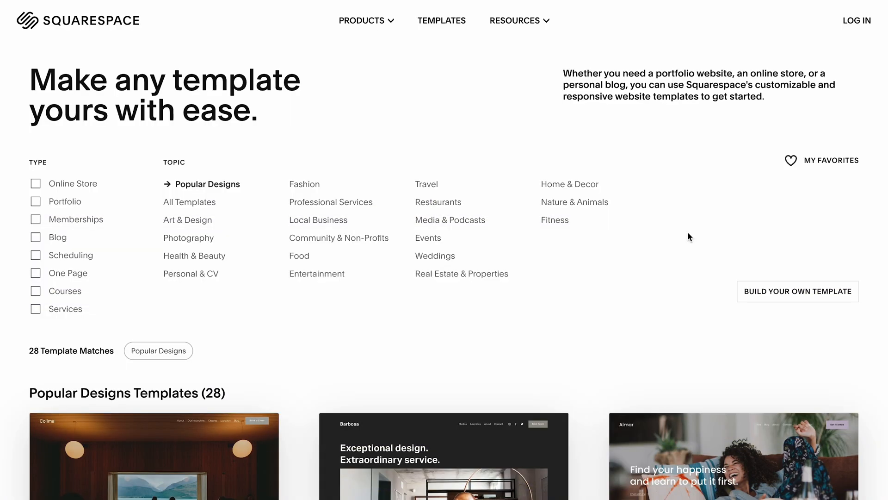
Preview the Paloma podcast design and start a new Squarespace site with it
scroll(down, 3)
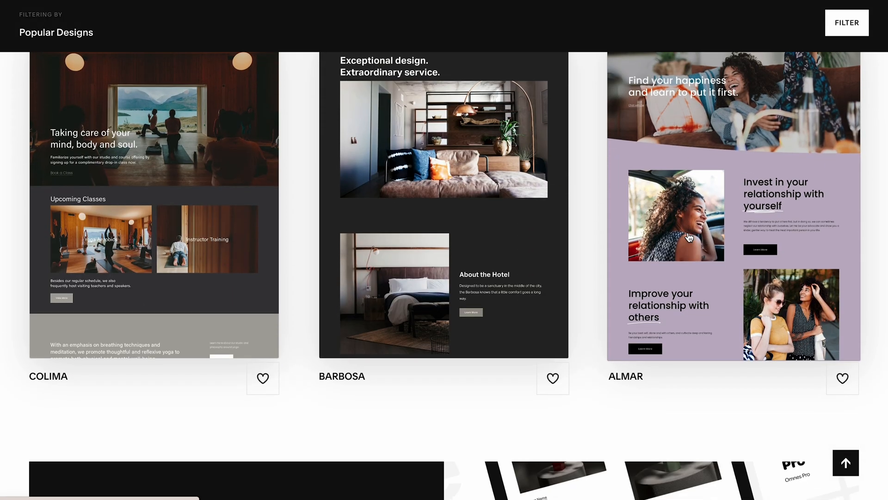
scroll(down, 3)
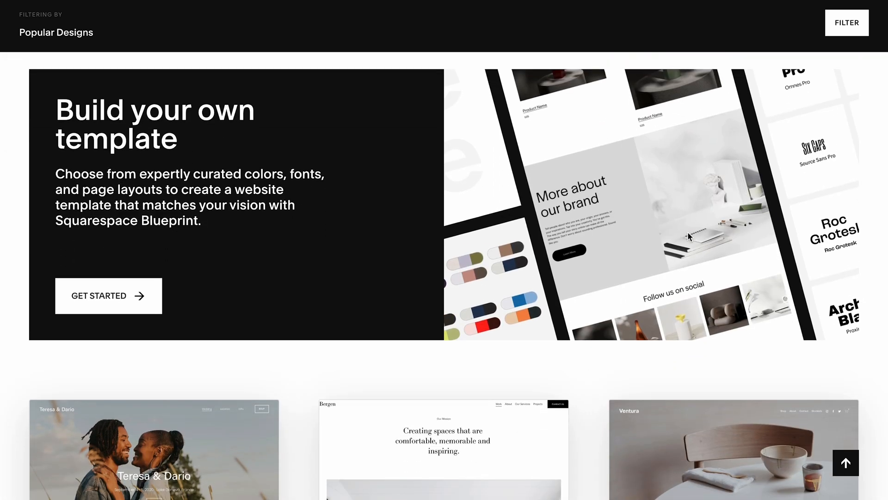
scroll(down, 3)
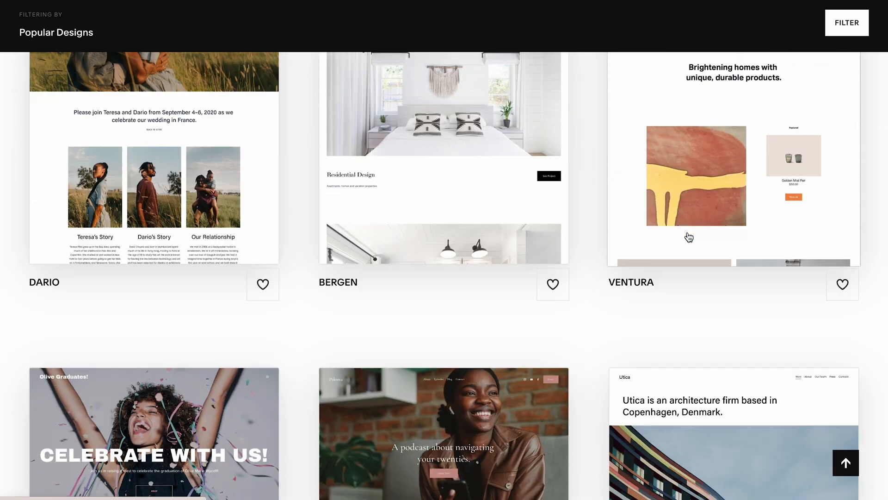
click(443, 434)
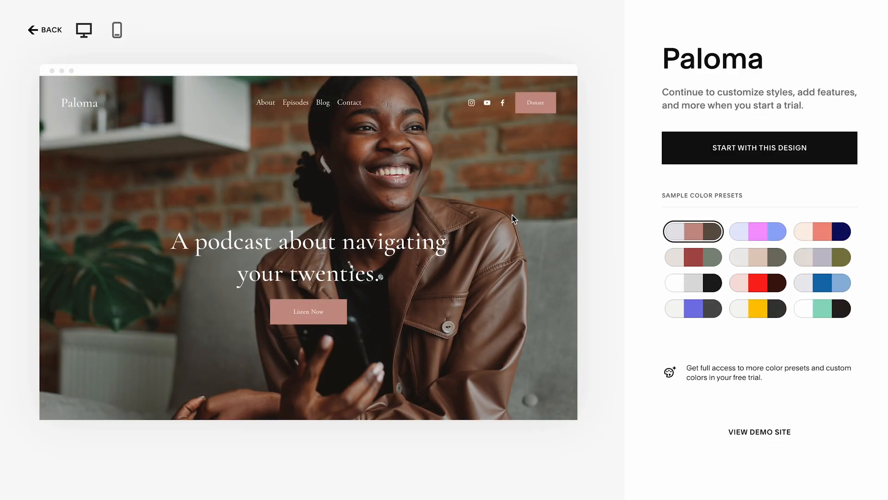
click(758, 148)
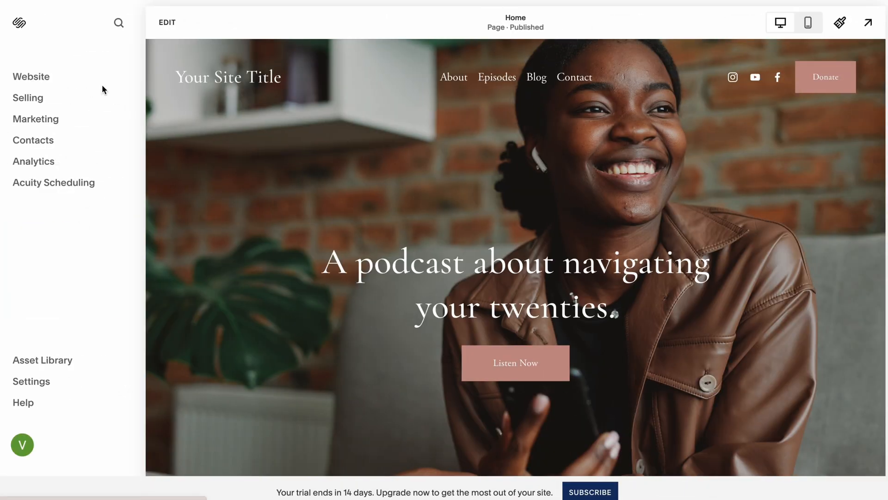
Review Selling's Discounts, Invoicing and Selling Tools pages, then the marketing tools
click(31, 76)
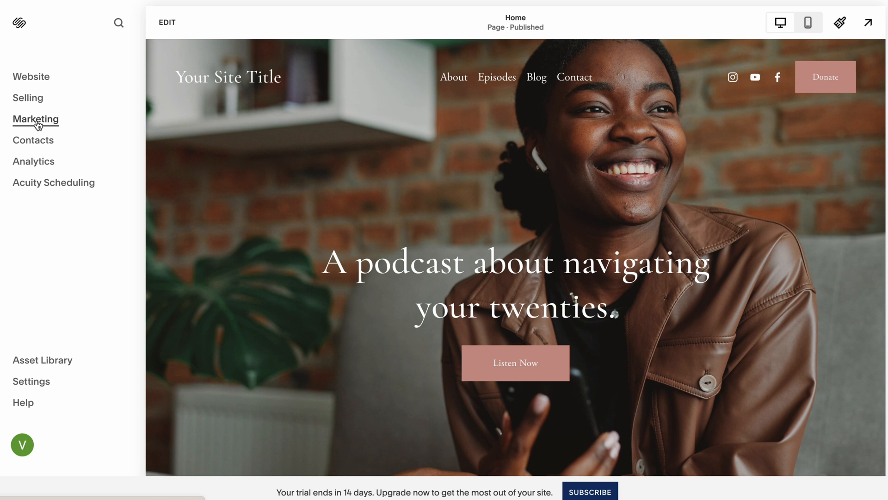
click(27, 97)
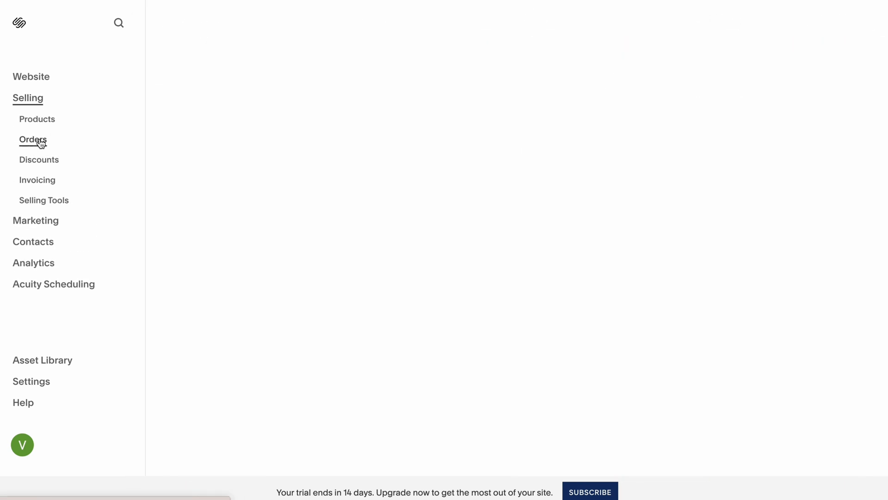
click(38, 159)
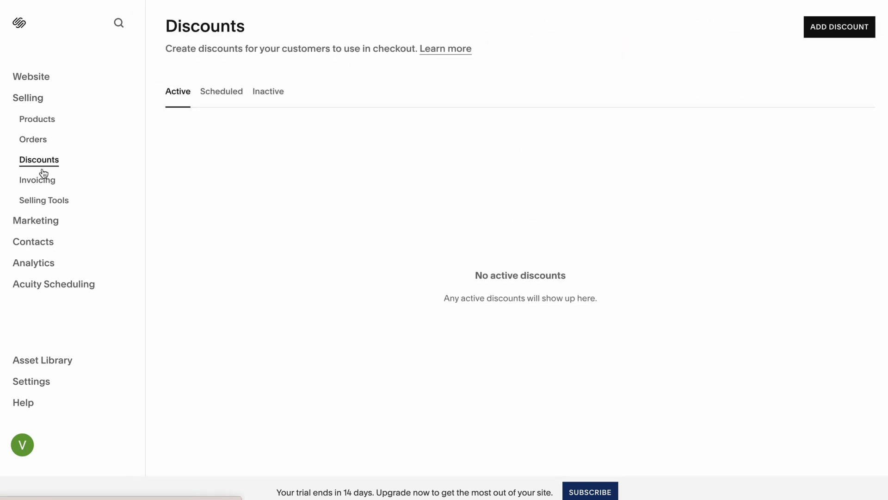
click(38, 179)
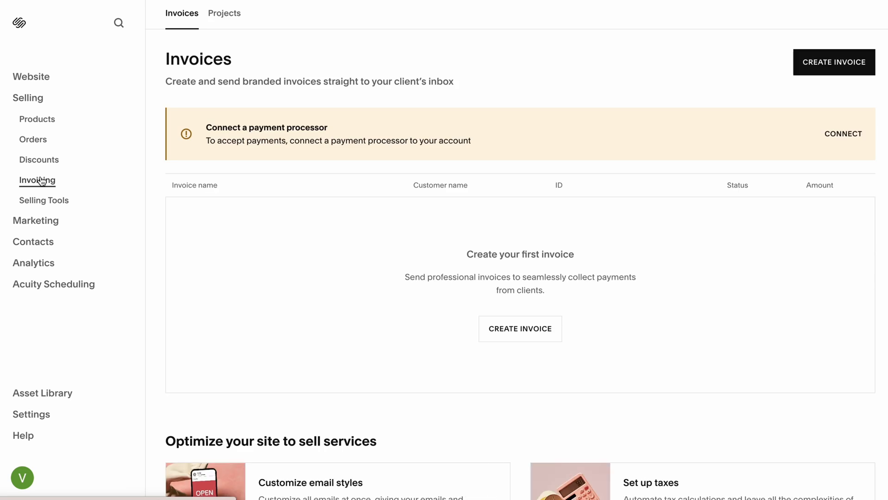
click(44, 199)
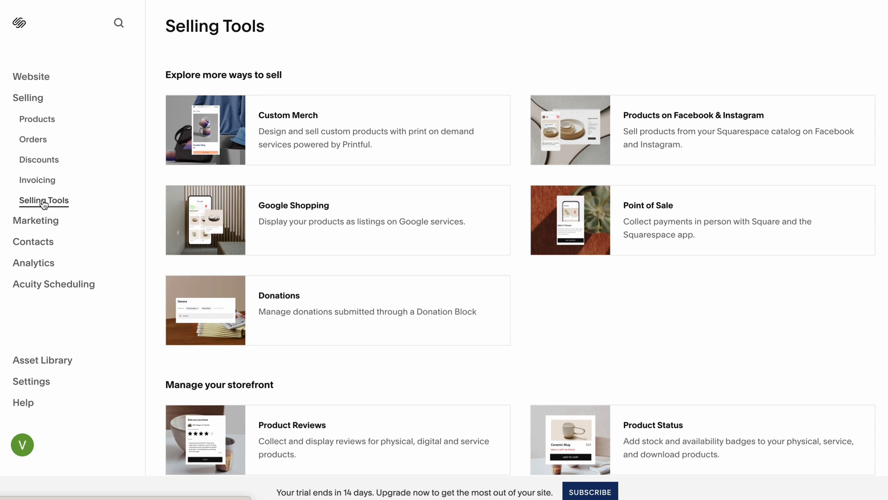
click(36, 119)
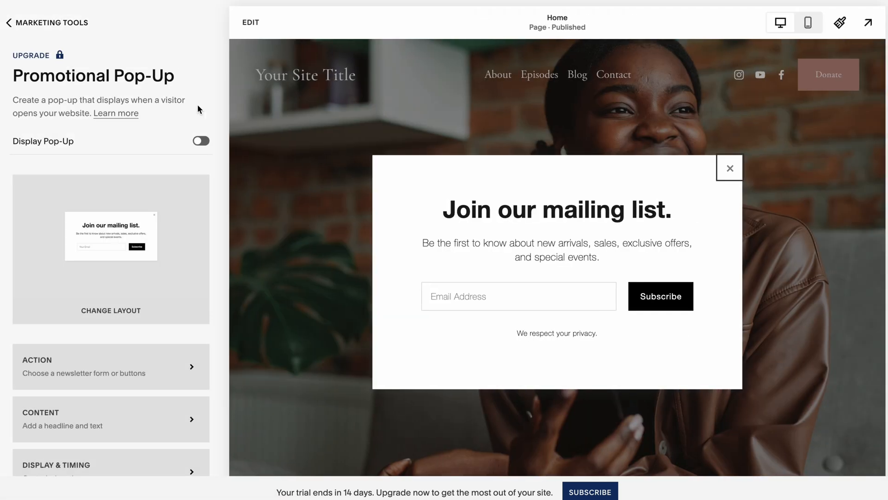
Leave Promotional Pop-Up and view Traffic analytics, Search Keywords and Geography reports
click(8, 23)
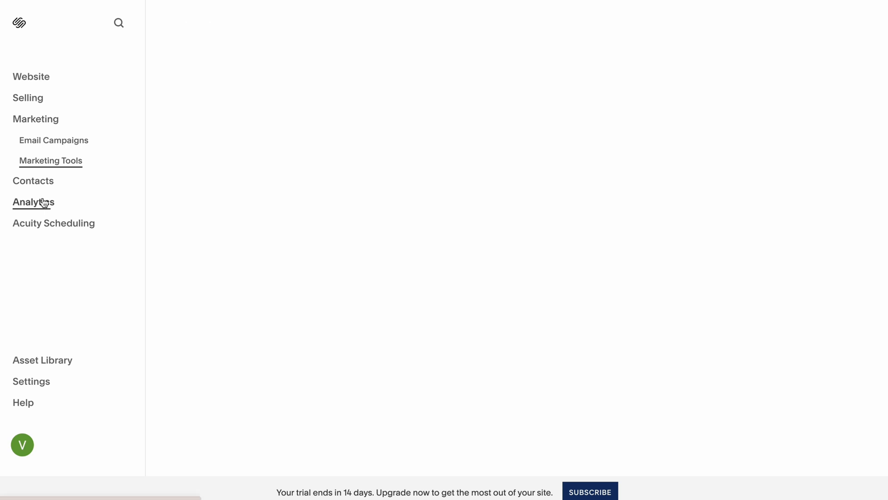
click(33, 203)
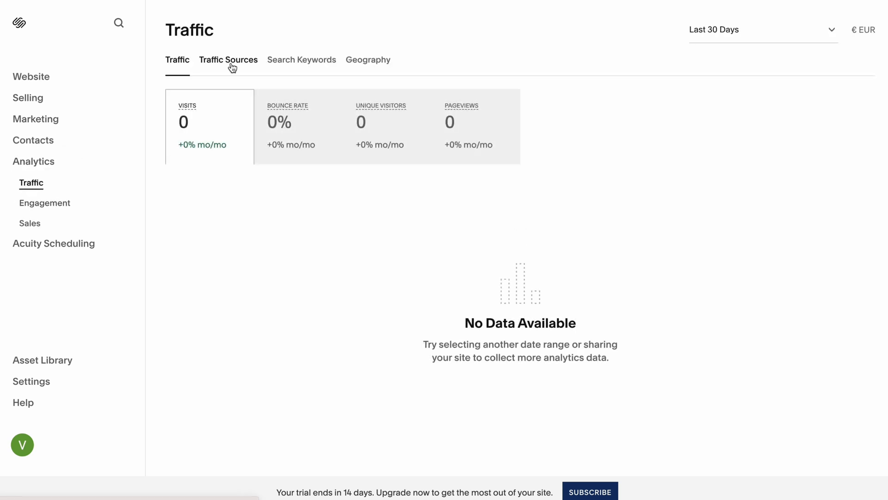
click(302, 59)
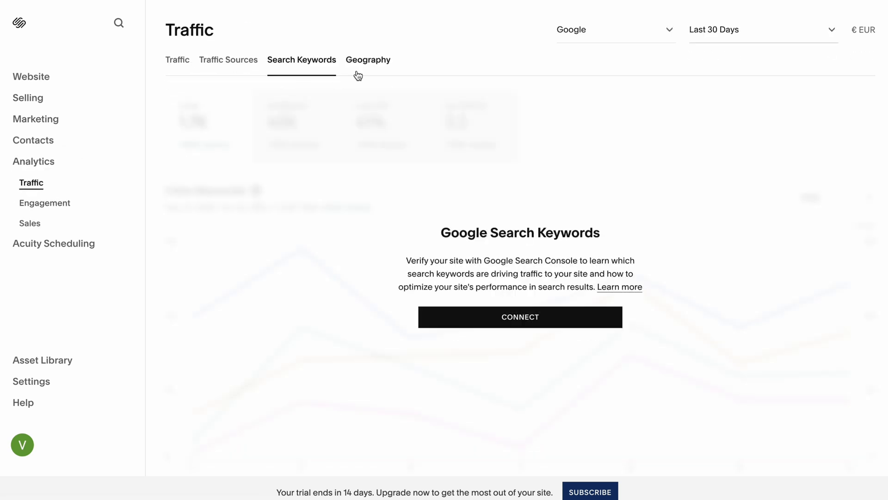
click(29, 222)
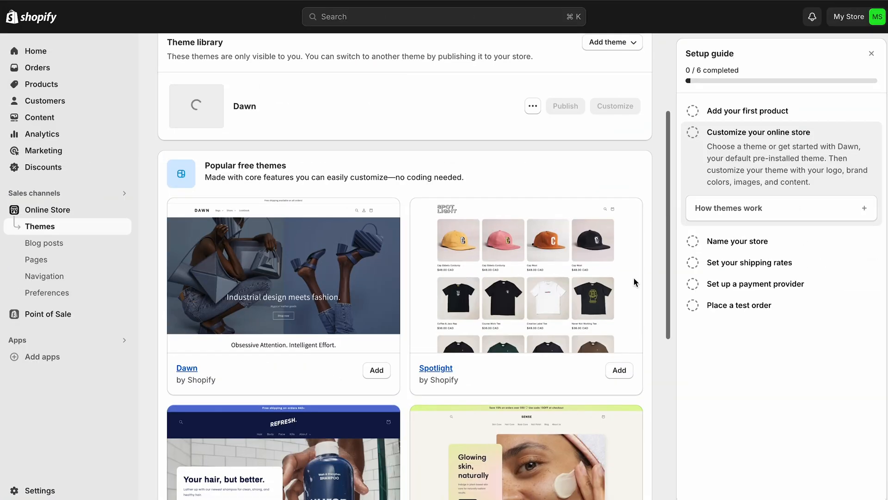
Scroll Shopify's free themes to add Sense beside the current Dawn theme
scroll(down, 3)
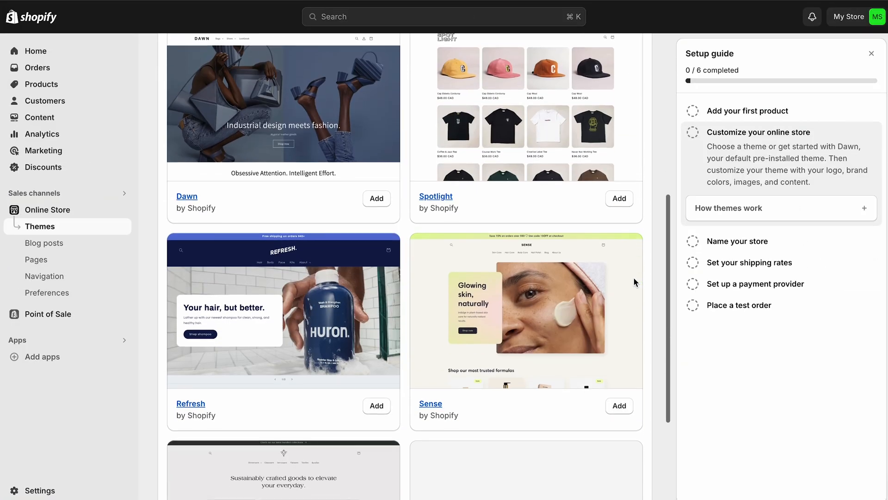
scroll(down, 3)
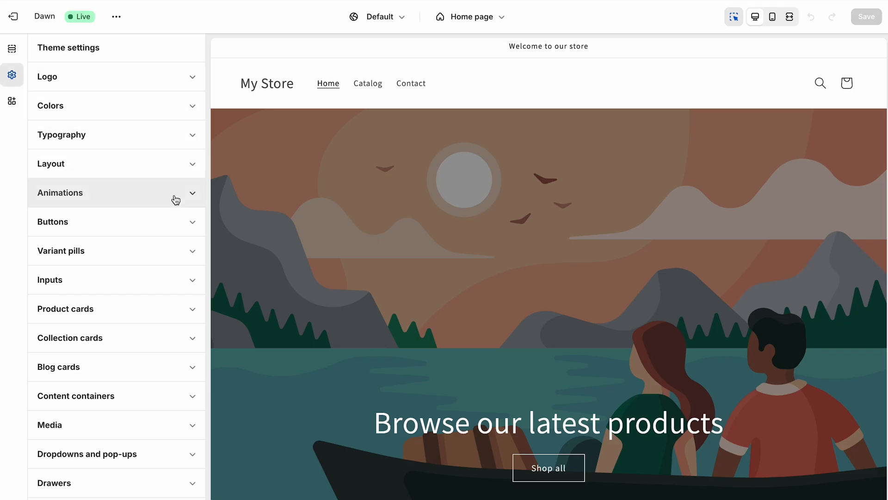
scroll(down, 3)
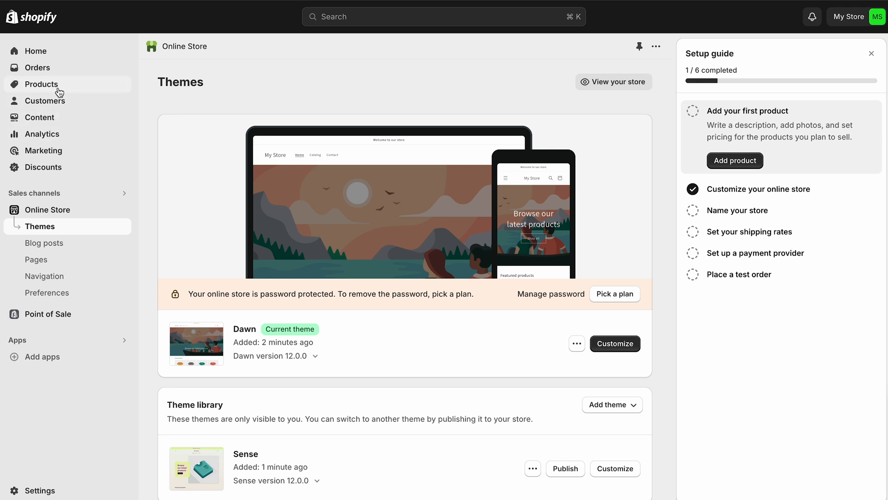
Browse Shopify's Products page, the Add product form, Orders and Draft orders
click(41, 84)
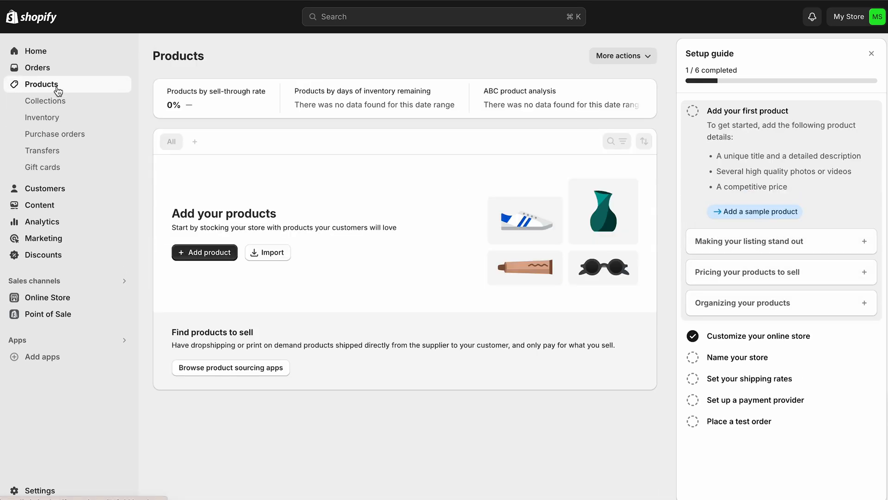
click(41, 83)
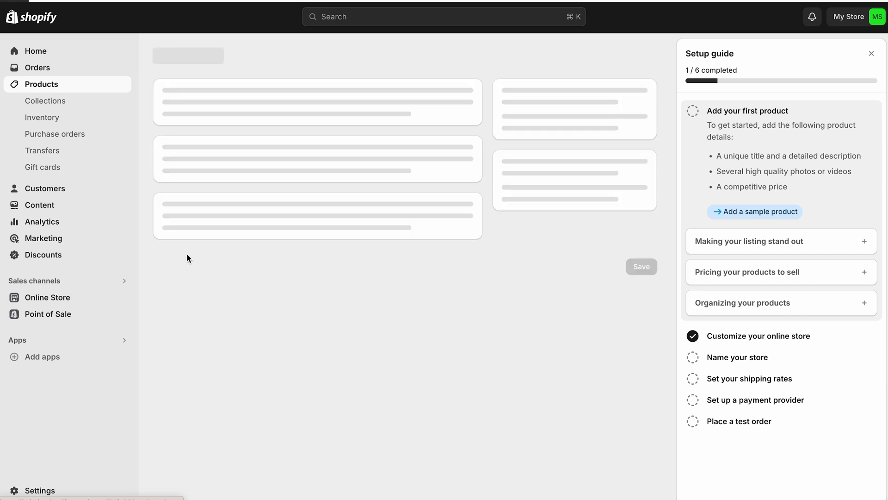
click(37, 67)
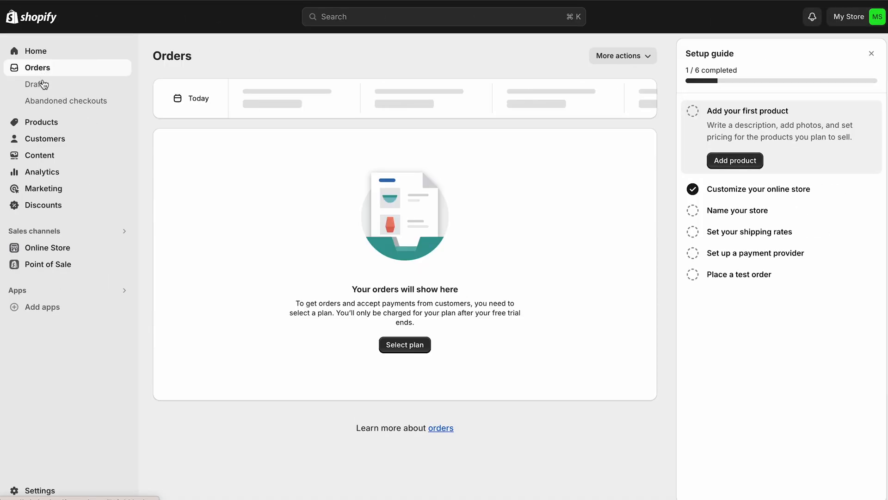
click(65, 100)
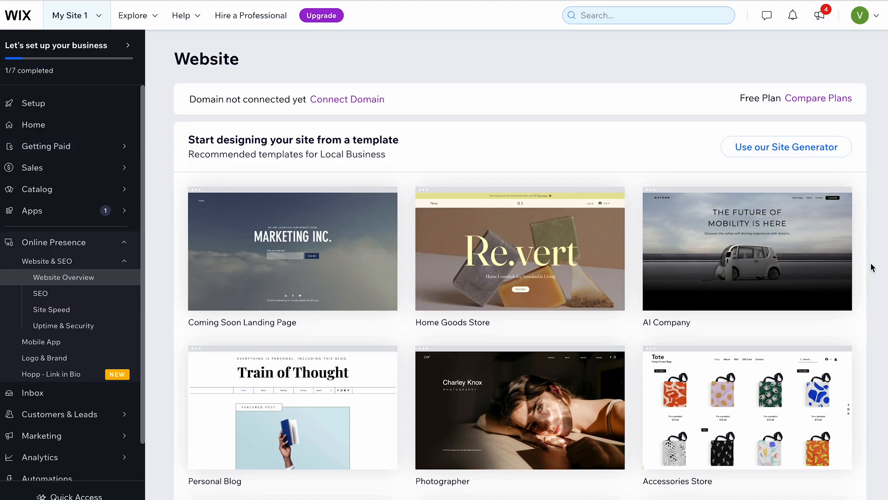
Edit the Creative CV template from Wix's gallery and view its Pages & Menu panel
scroll(down, 3)
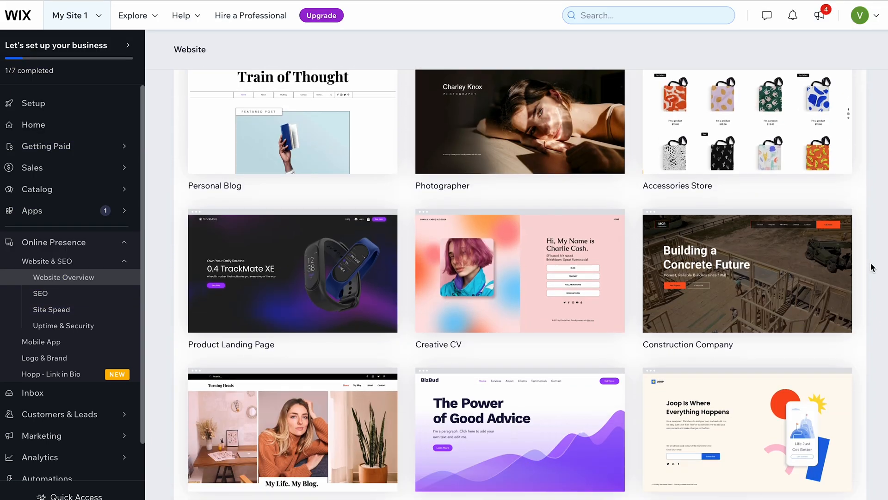
scroll(down, 3)
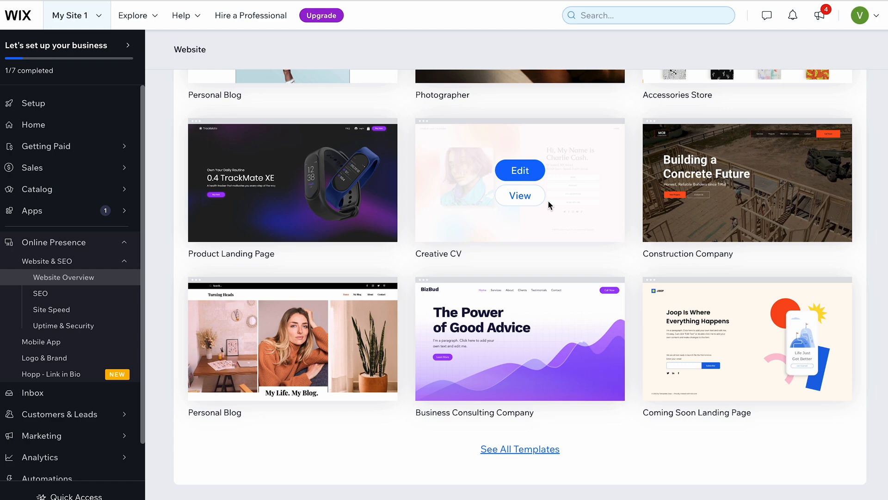
click(519, 170)
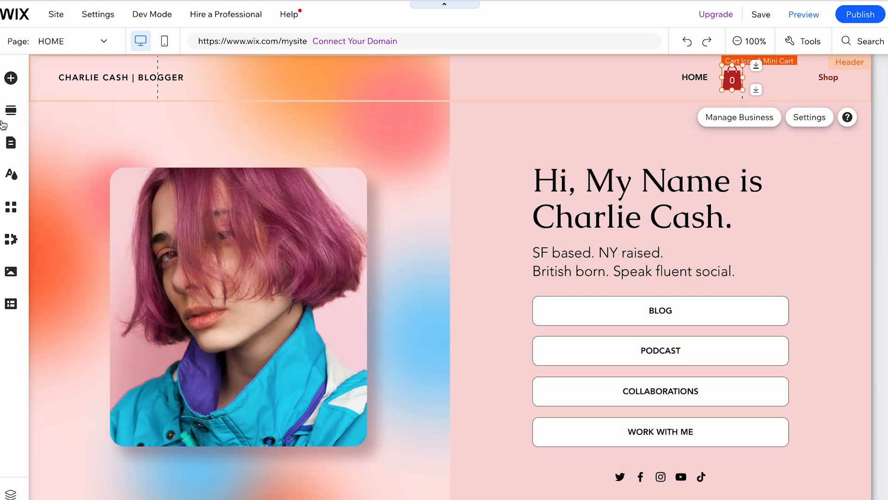
mouse_move(10, 143)
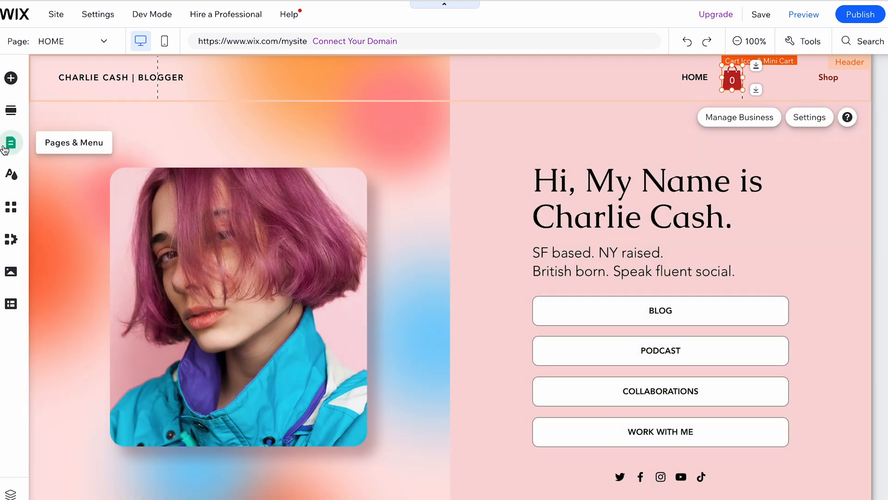
click(10, 142)
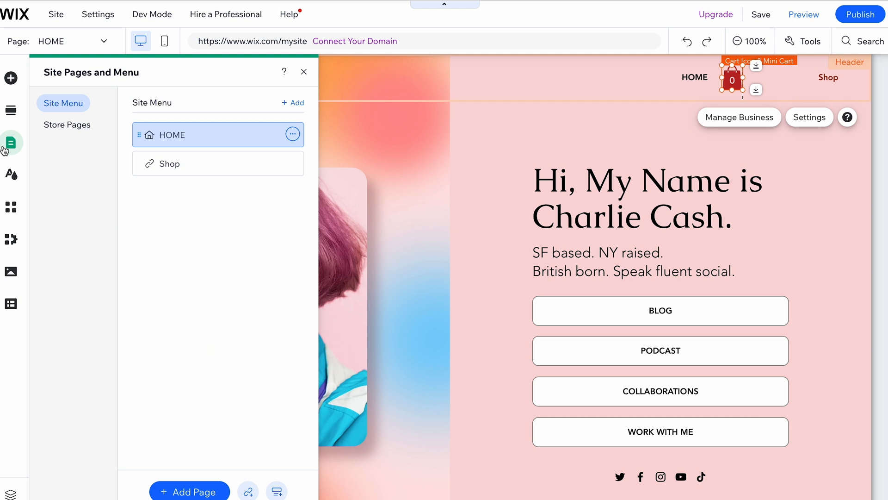
click(11, 174)
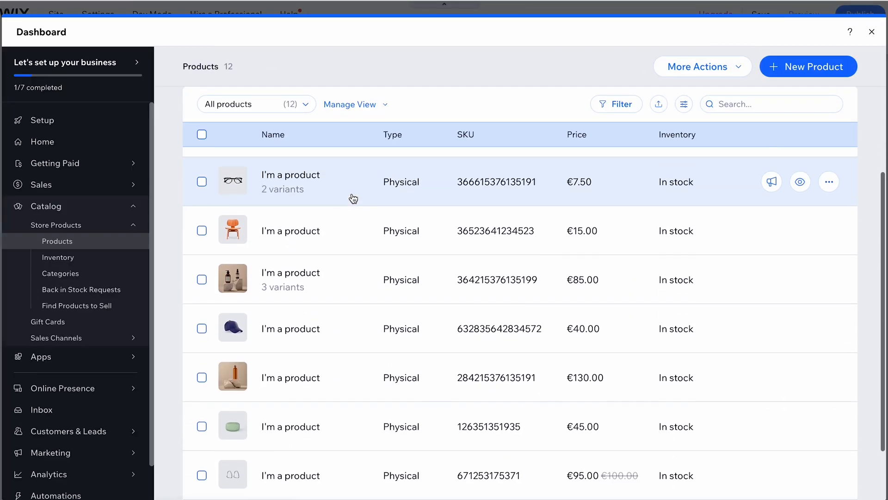
Leave the Wix Products list for the Getting Paid page to connect a payment method
scroll(down, 3)
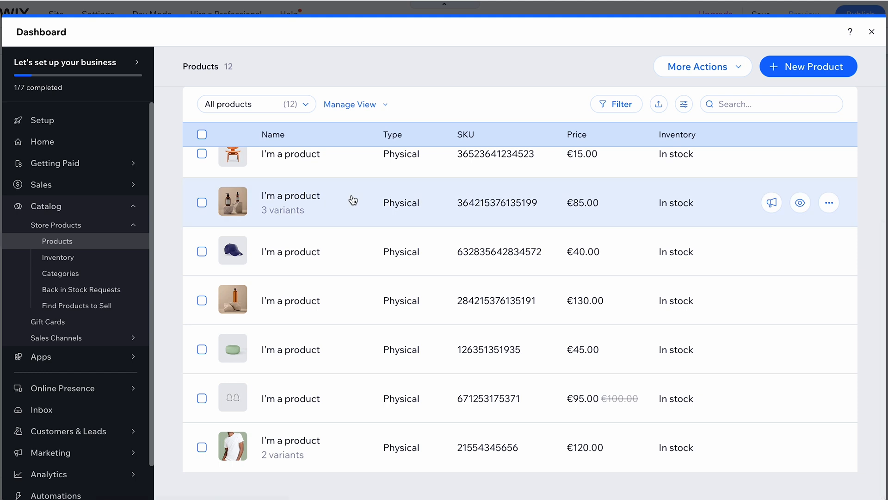
mouse_move(131, 163)
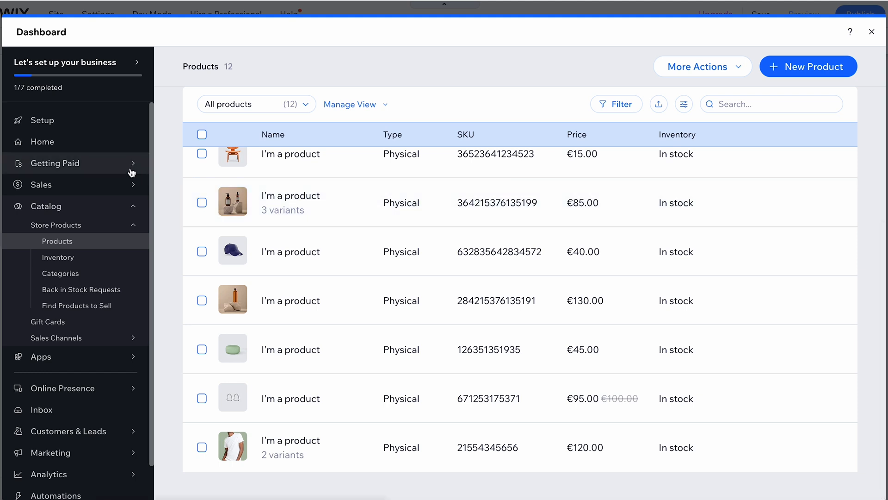
click(55, 163)
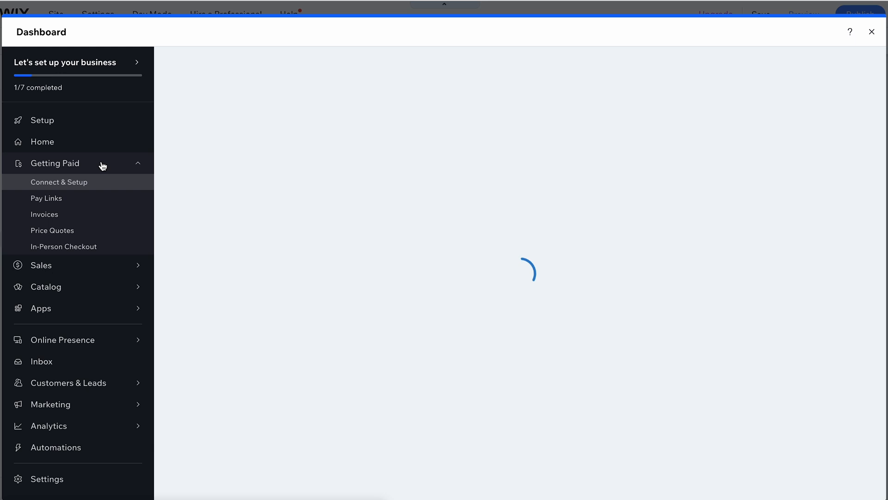
click(59, 182)
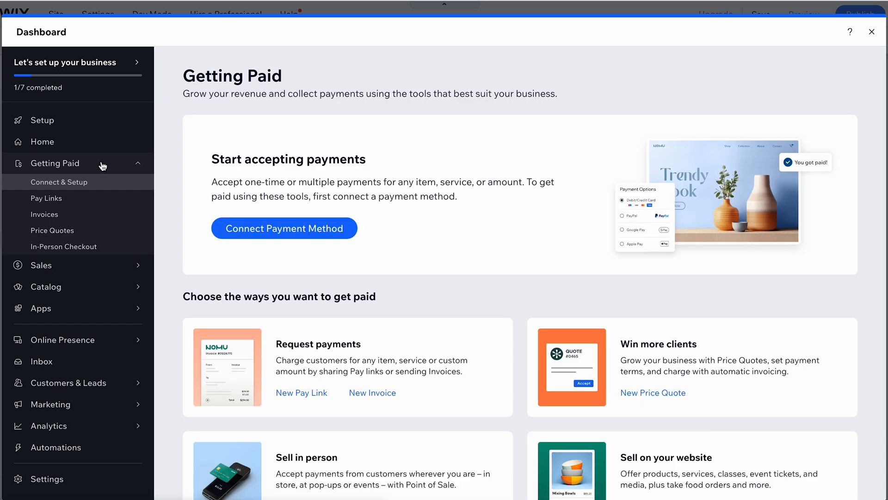